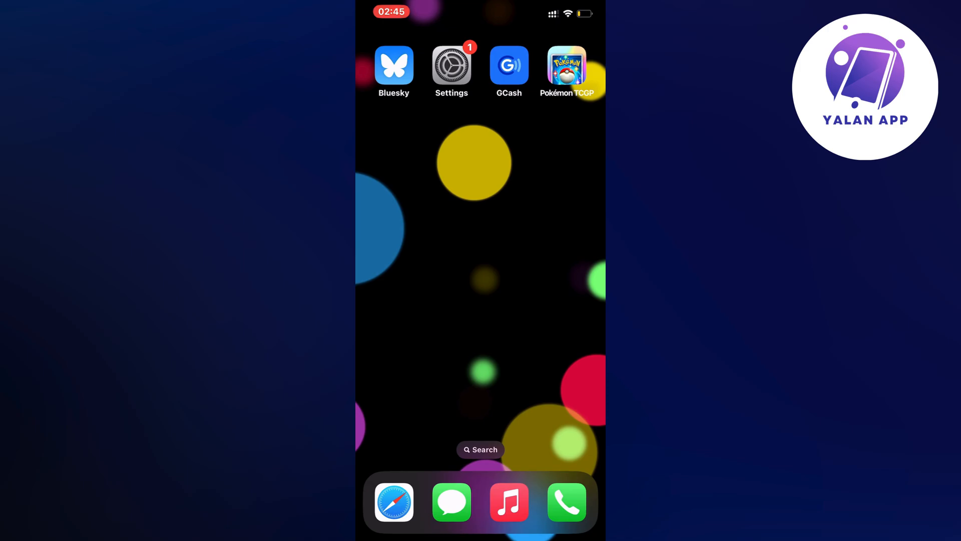
Step: Reach General > iPhone Storage to see the per-app storage list
left_click(452, 66)
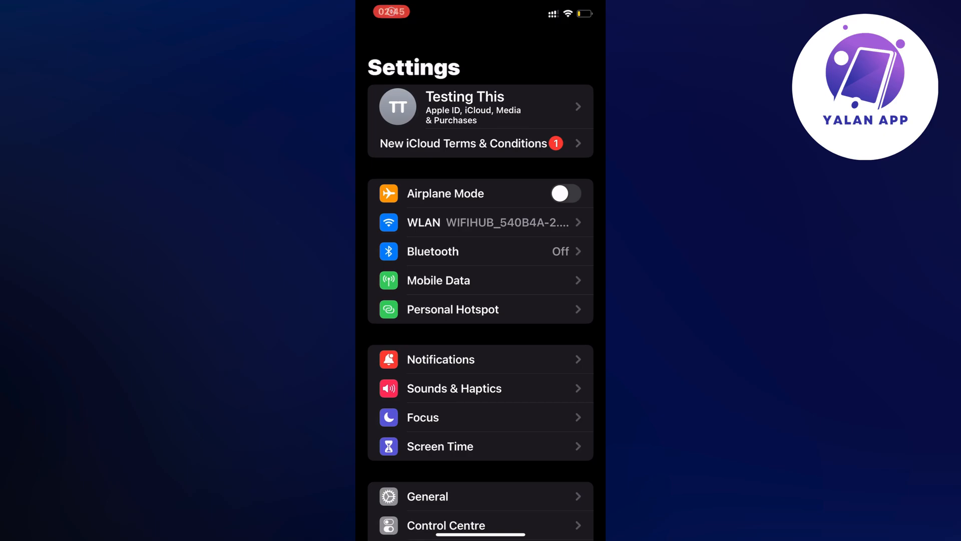
scroll("down", 3)
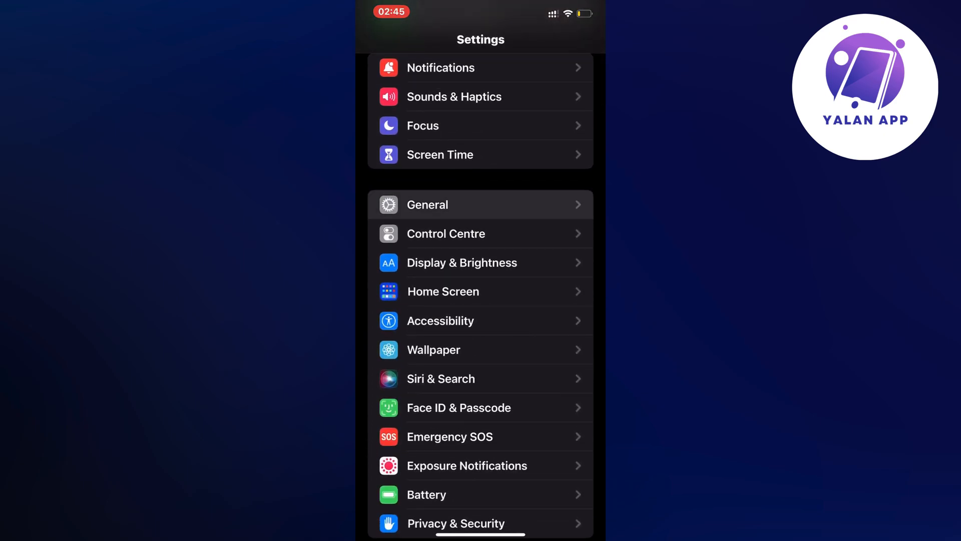
left_click(428, 204)
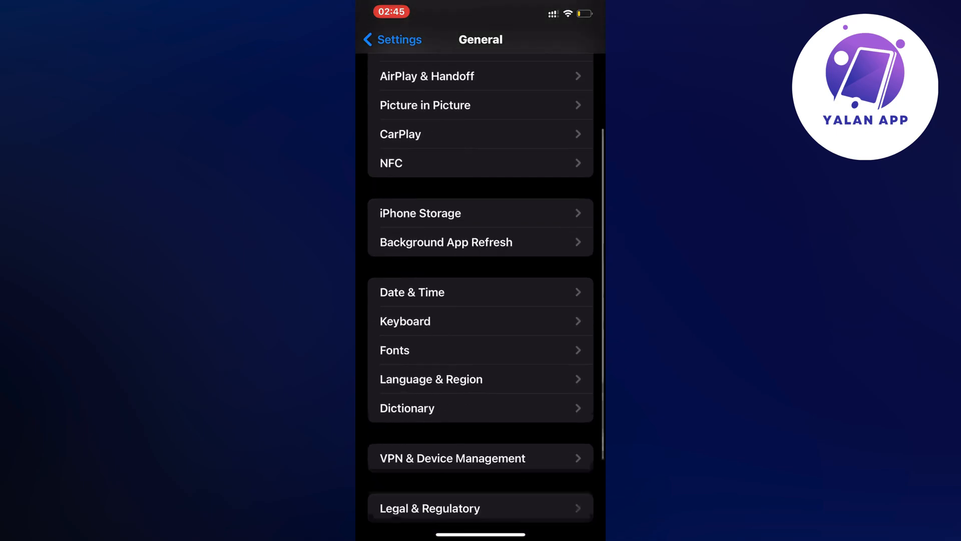
left_click(419, 212)
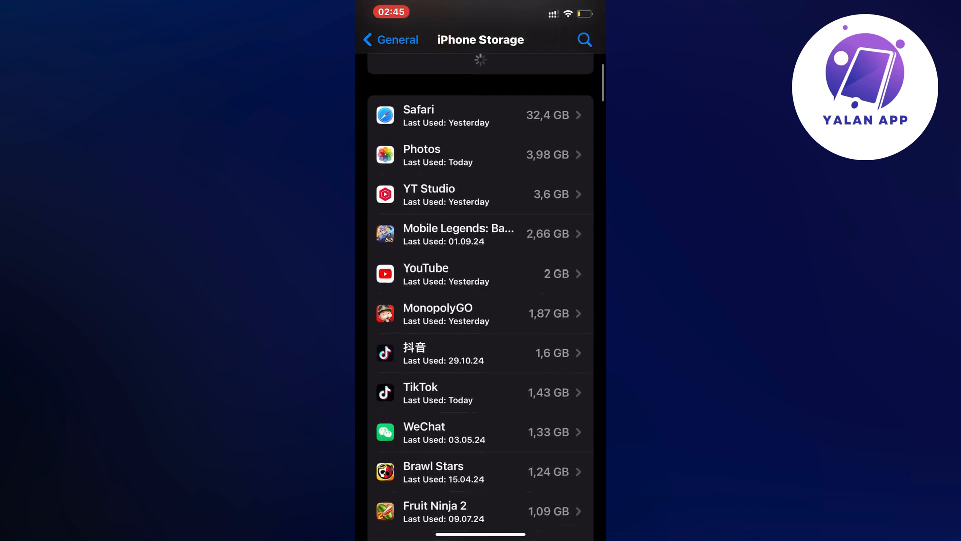
Step: Offload Pokémon TCGP from its storage page, keeping its documents and data
scroll("down", 3)
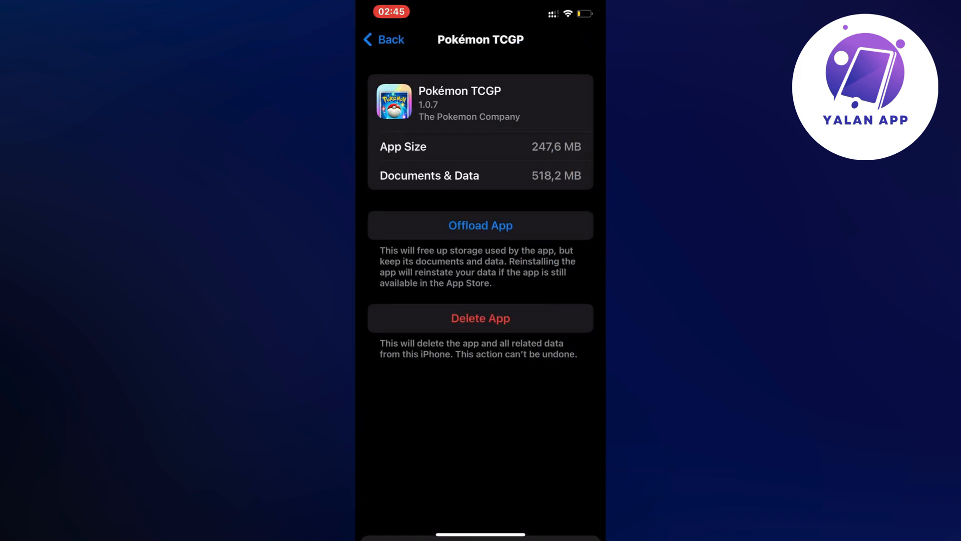
left_click(479, 225)
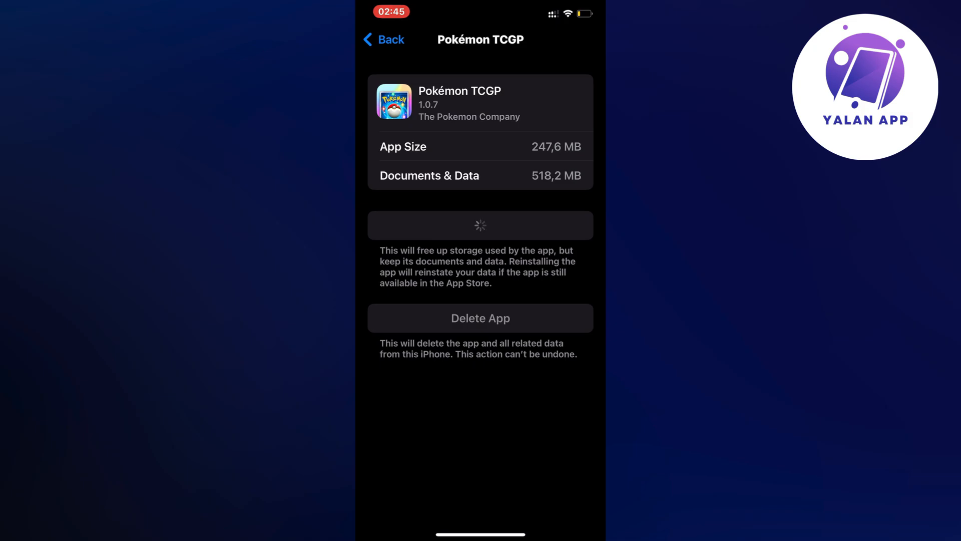
left_click(480, 225)
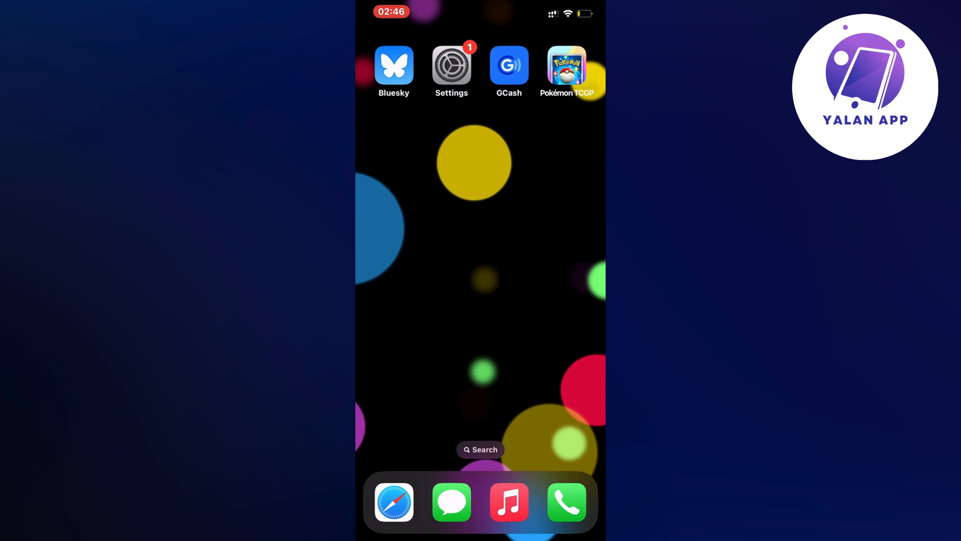
Step: Relaunch Pokémon TCG Pocket and pass 'Tap to Start' into the in-game home
left_click(566, 66)
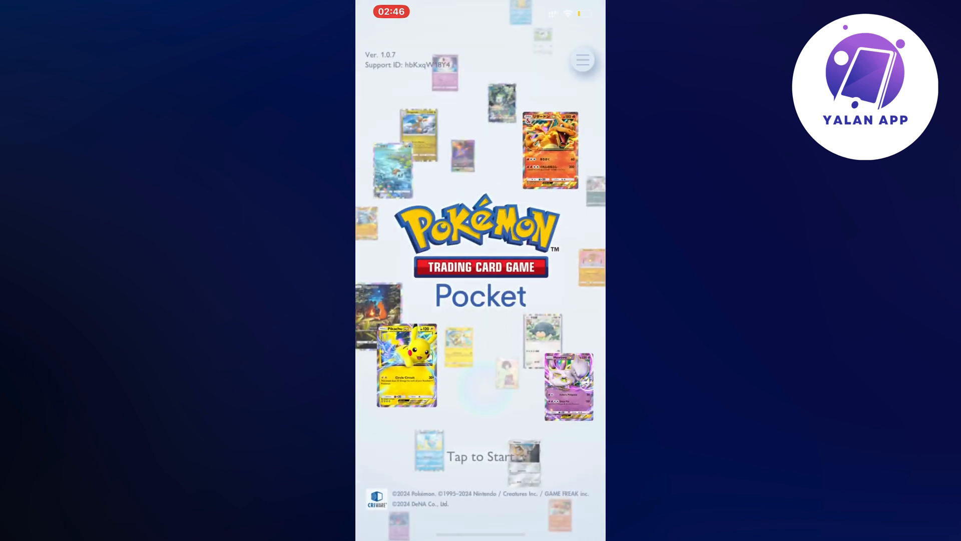
left_click(481, 457)
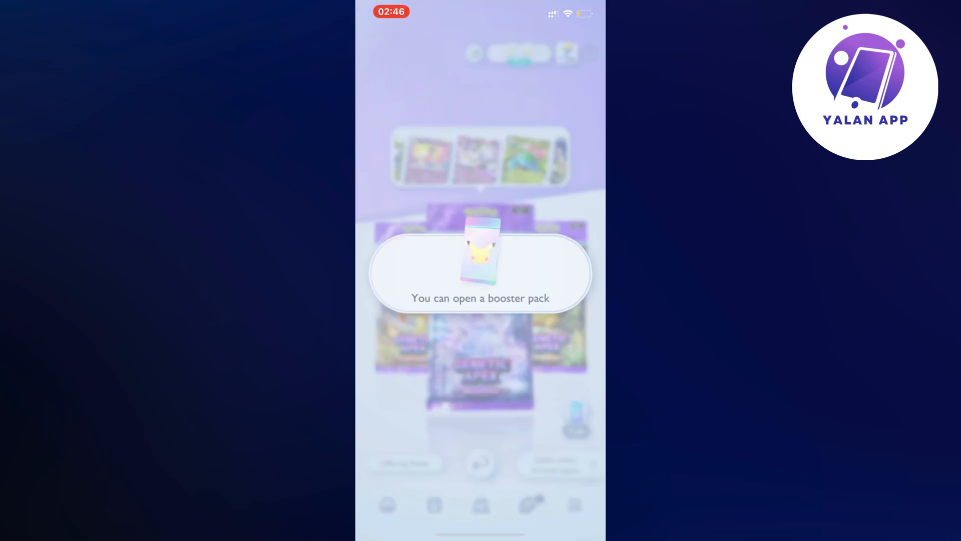